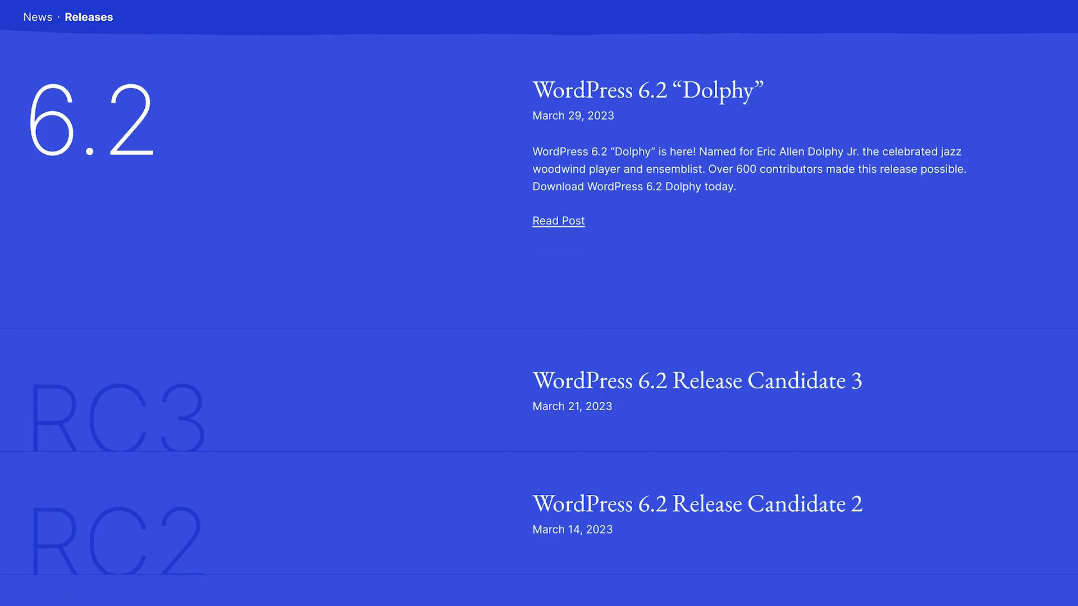
Step: From Dashboard > Updates, switch to automatic maintenance and security releases only
{"action": "scroll", "scroll_direction": "down", "scroll_amount": 3}
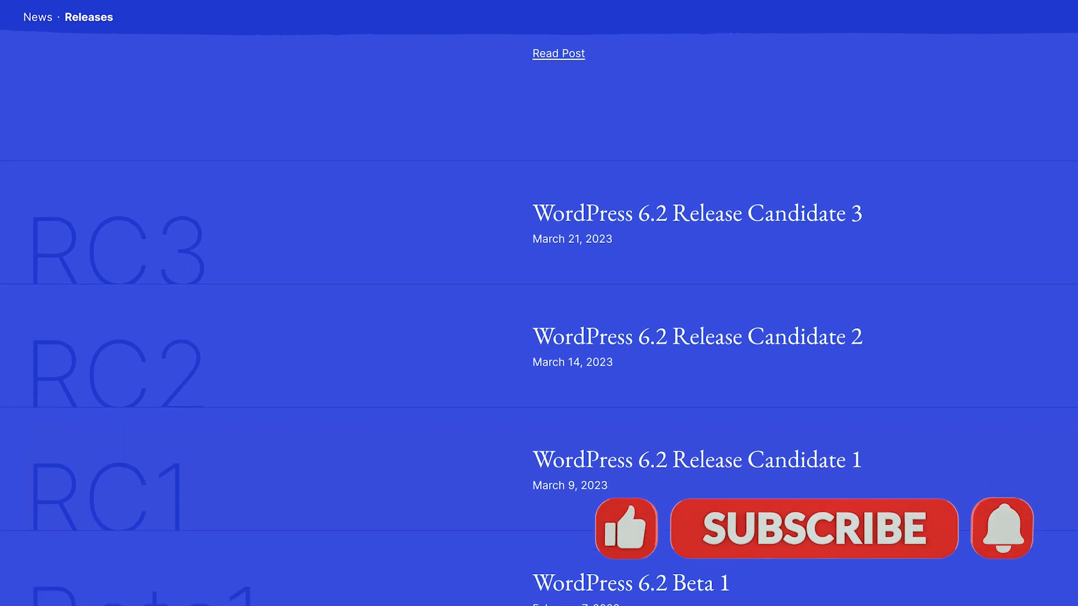
{"action": "scroll", "scroll_direction": "down", "scroll_amount": 3}
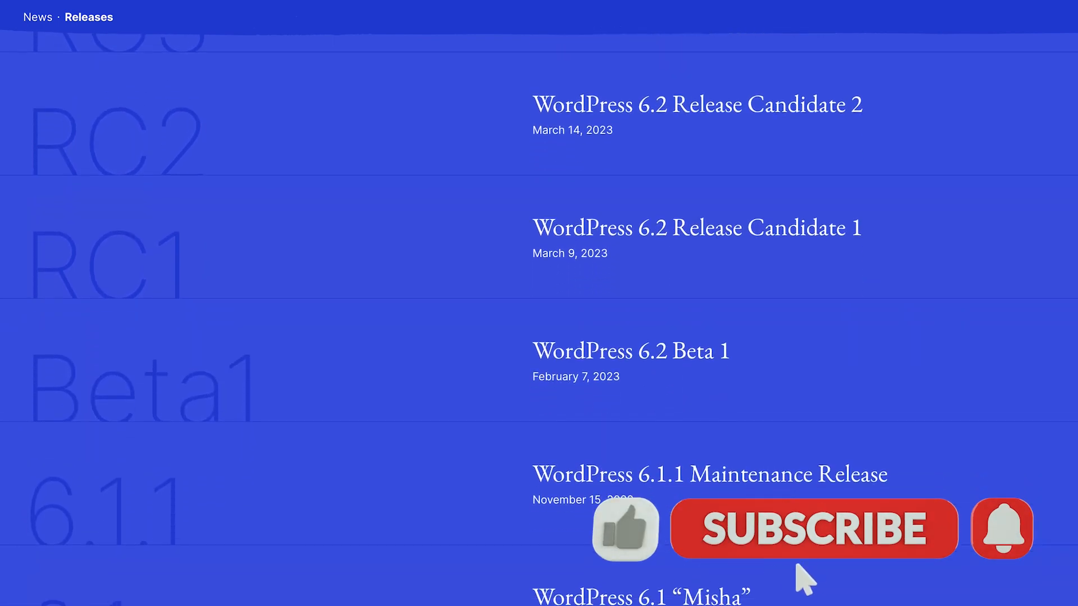
{"action": "left_click", "coordinate": [811, 529]}
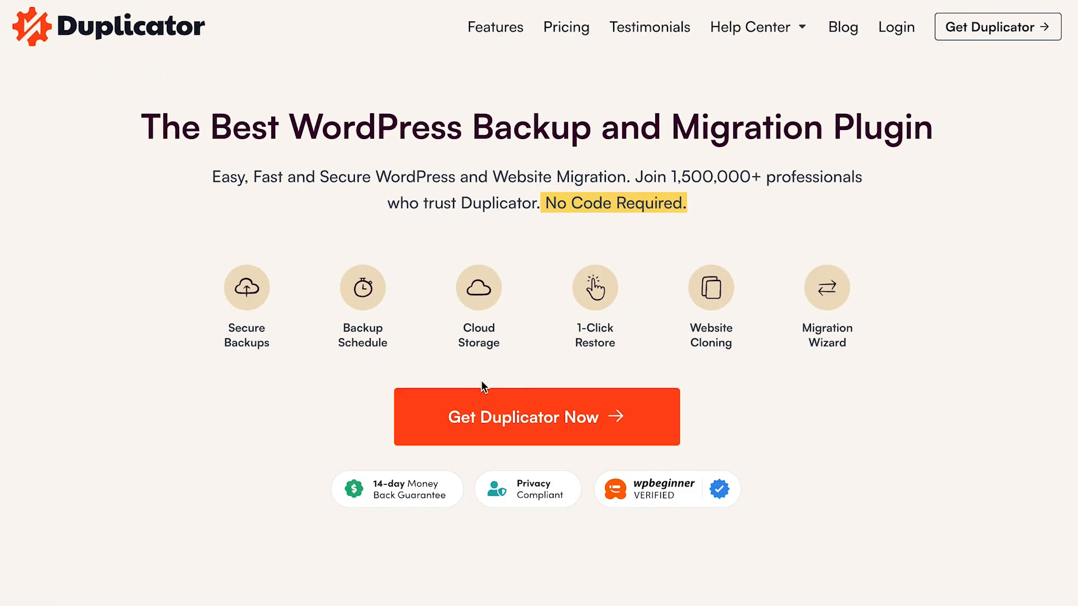
{"action": "mouse_move", "coordinate": [551, 434]}
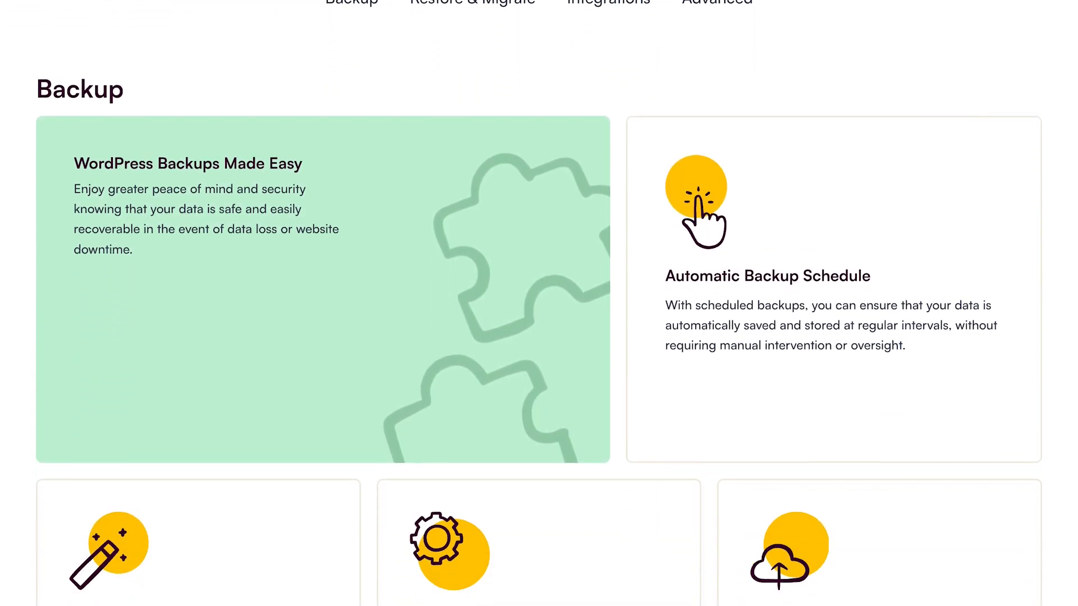
{"action": "scroll", "scroll_direction": "down", "scroll_amount": 3}
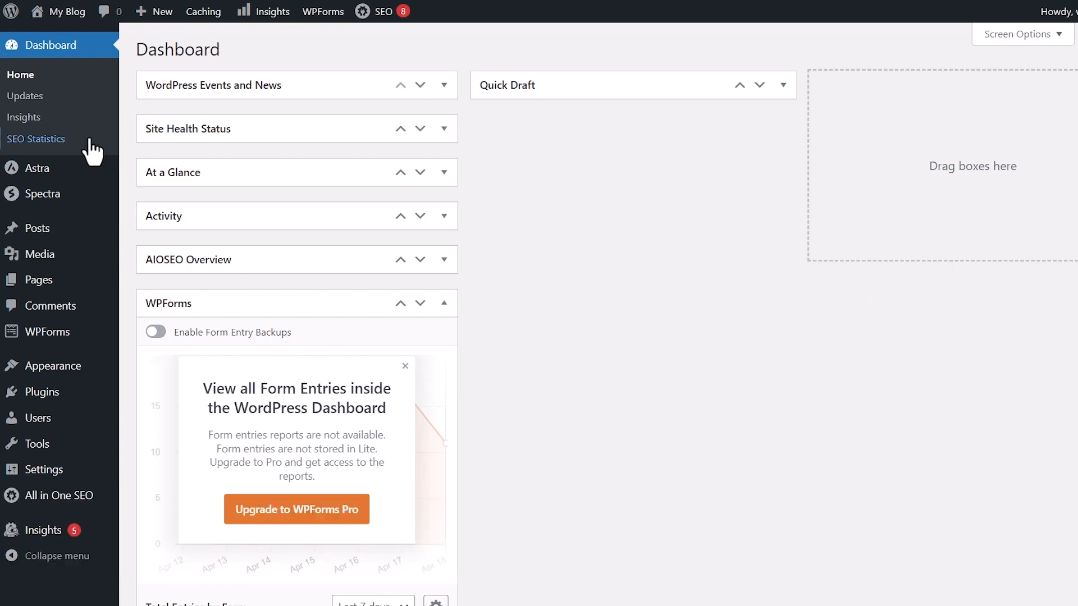
{"action": "left_click", "coordinate": [25, 95]}
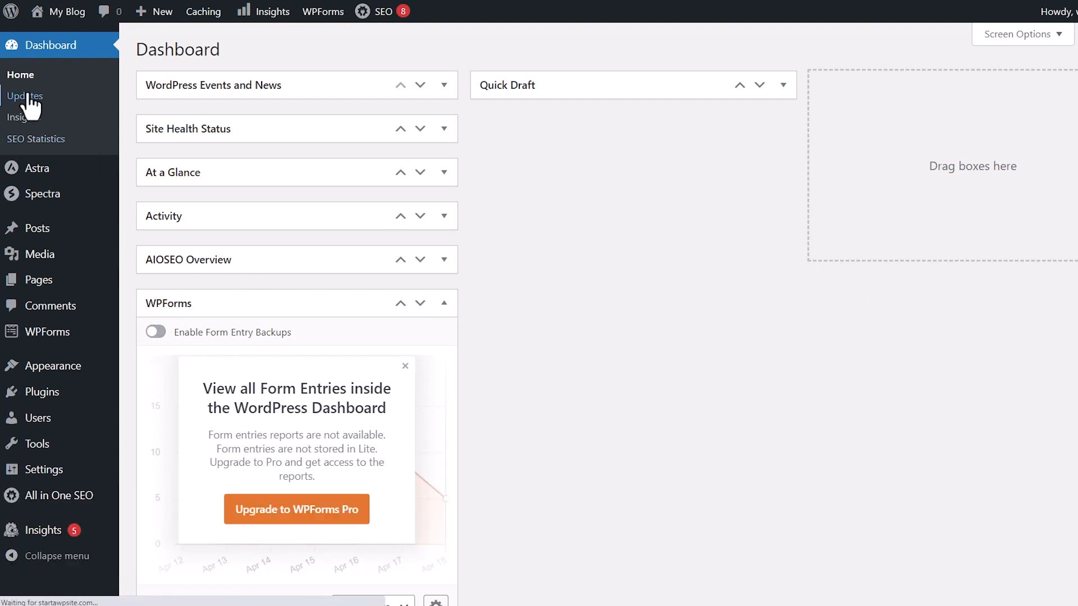
{"action": "left_click", "coordinate": [25, 96]}
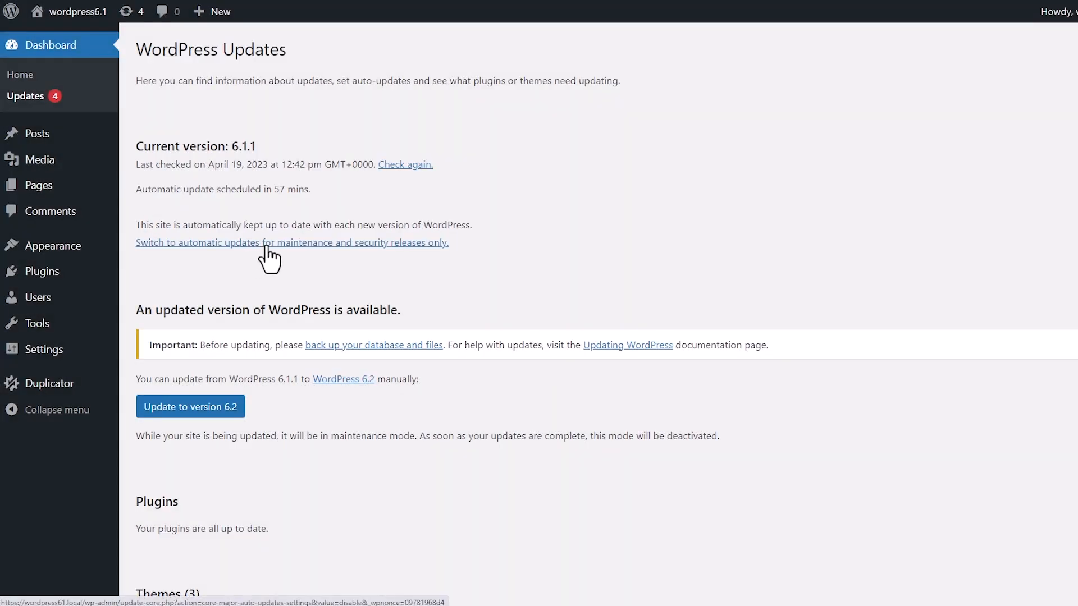
{"action": "left_click", "coordinate": [291, 242]}
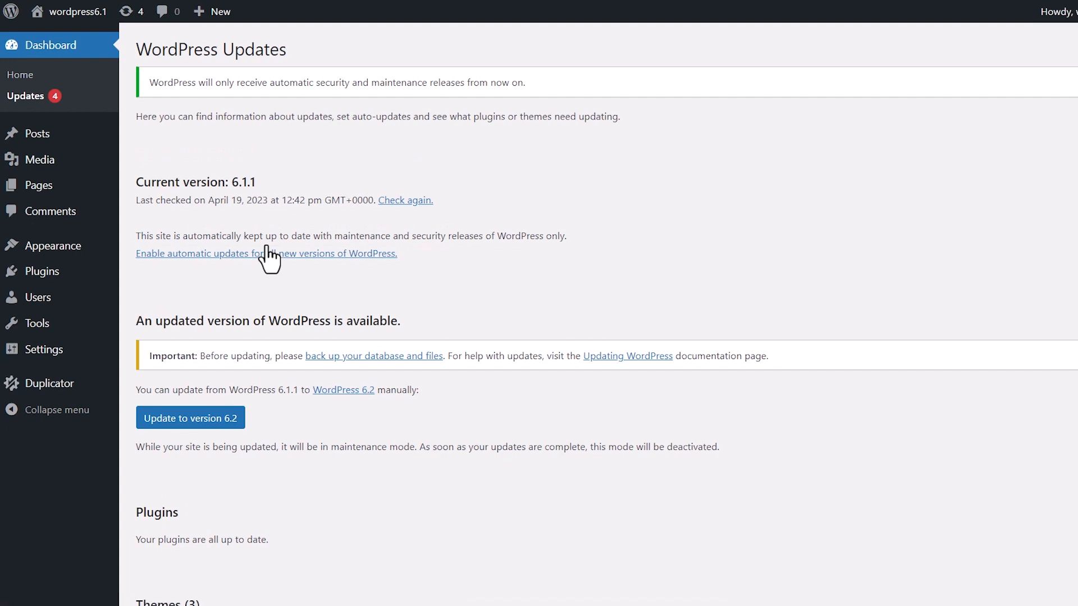
{"action": "mouse_move", "coordinate": [299, 82]}
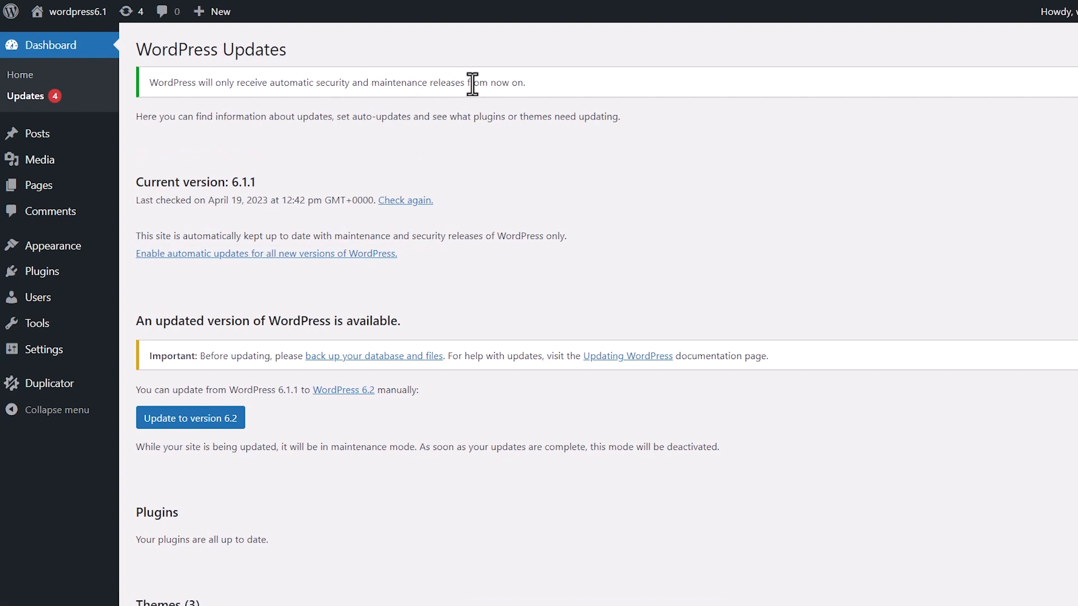
{"action": "mouse_move", "coordinate": [284, 266]}
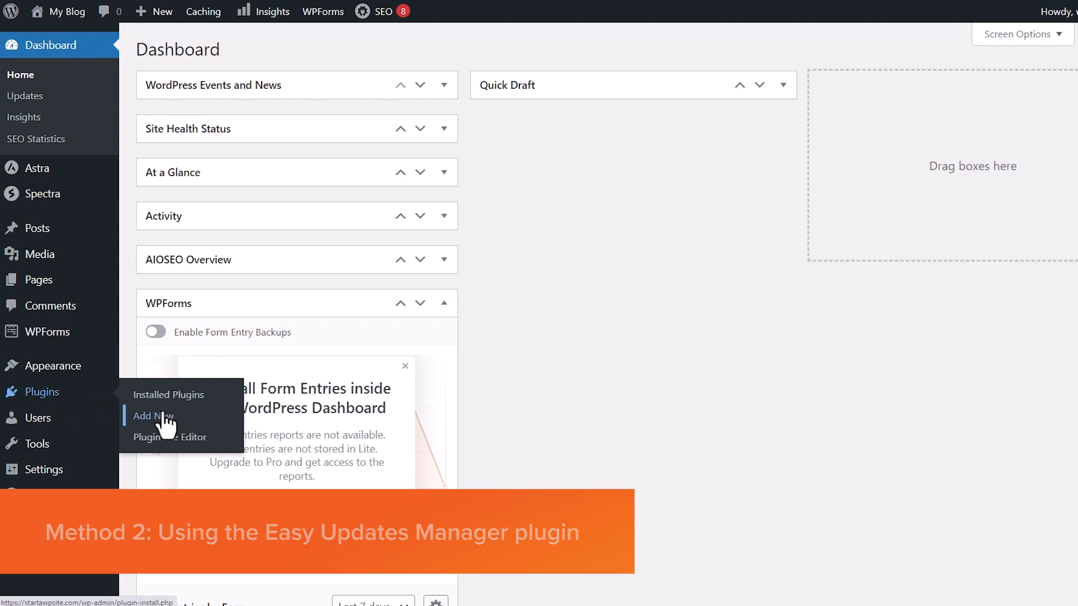
Step: Search new plugins for 'easy', then install and activate Easy Updates Manager
{"action": "left_click", "coordinate": [152, 416]}
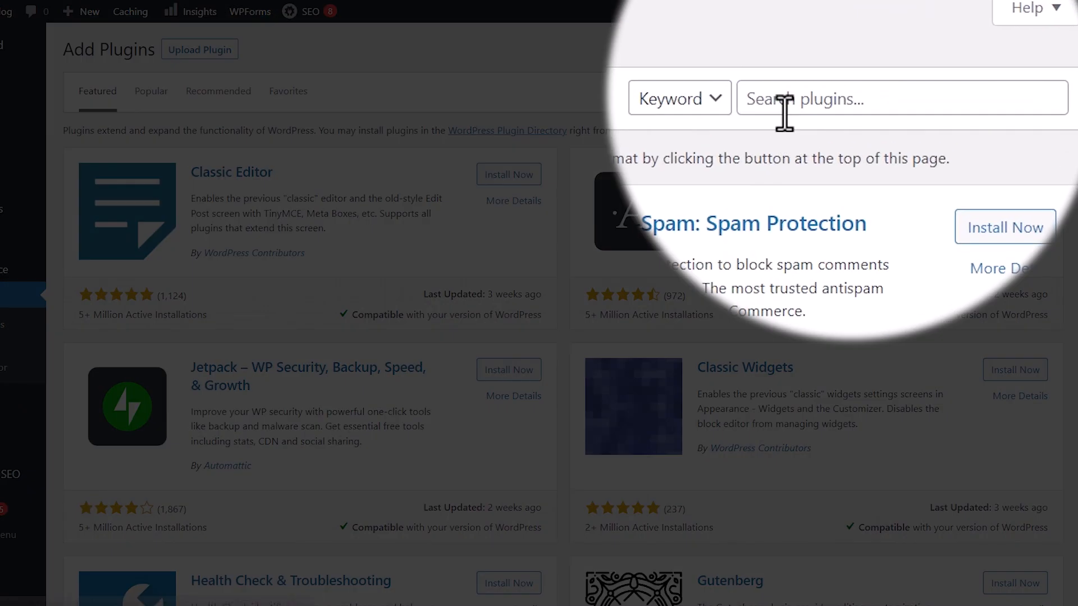
{"action": "type", "text": "easy updates manager"}
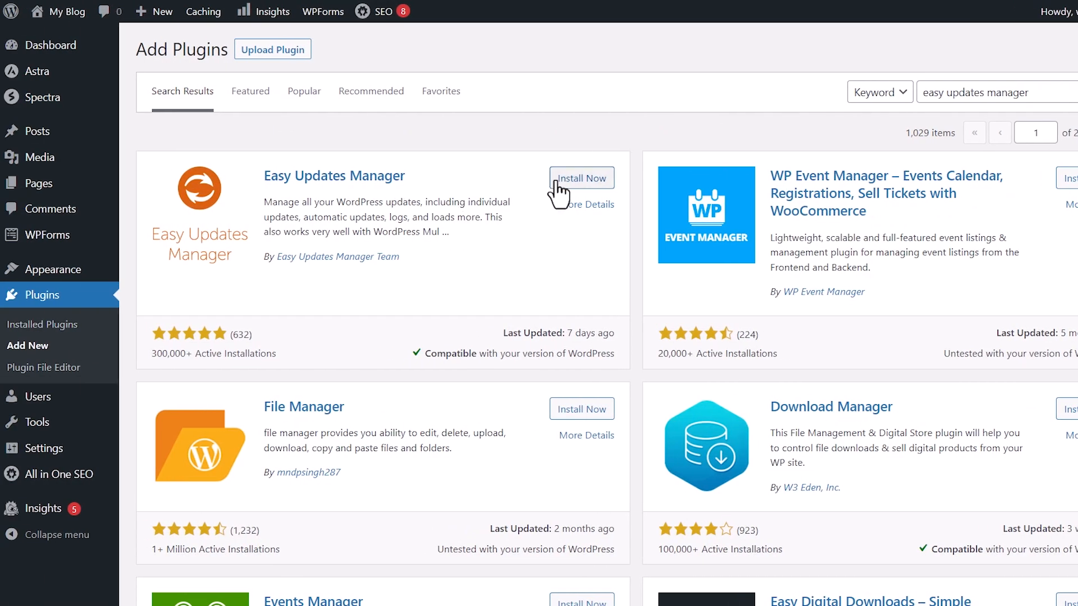
{"action": "left_click", "coordinate": [581, 177]}
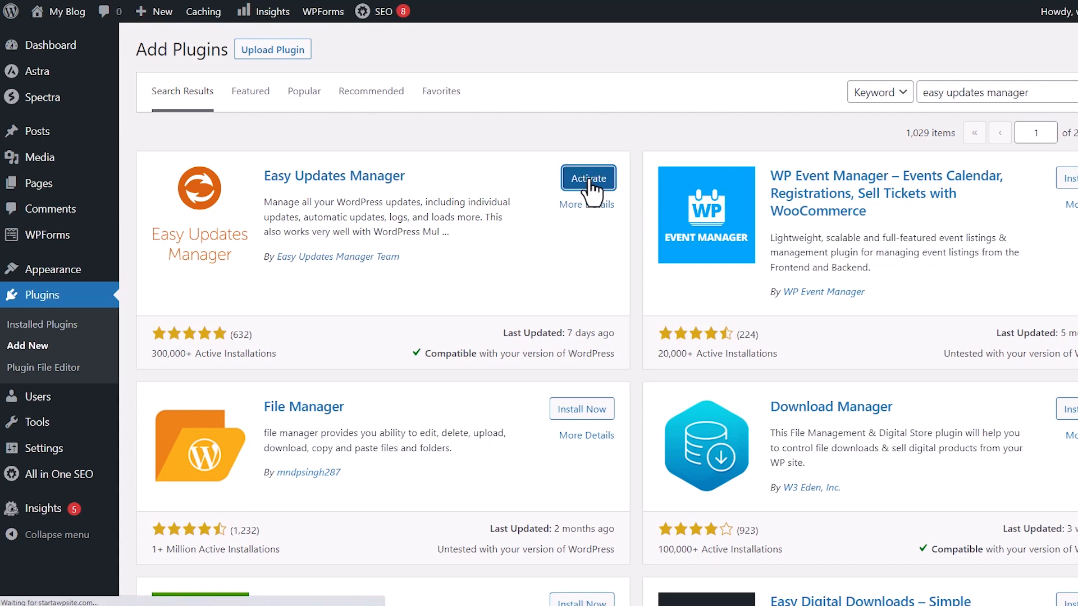
{"action": "left_click", "coordinate": [589, 178]}
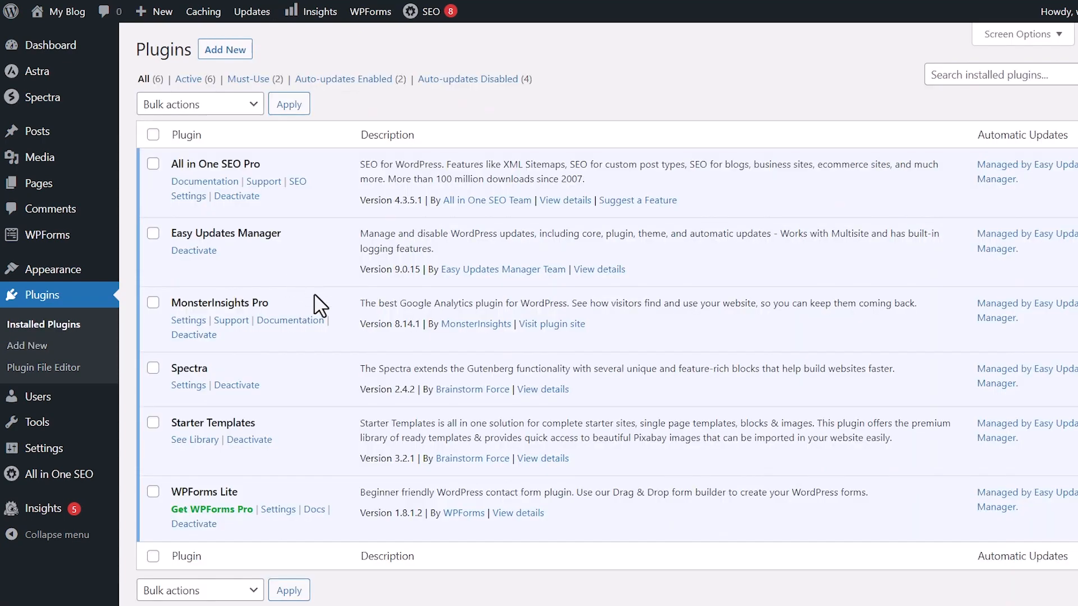
{"action": "mouse_move", "coordinate": [51, 45]}
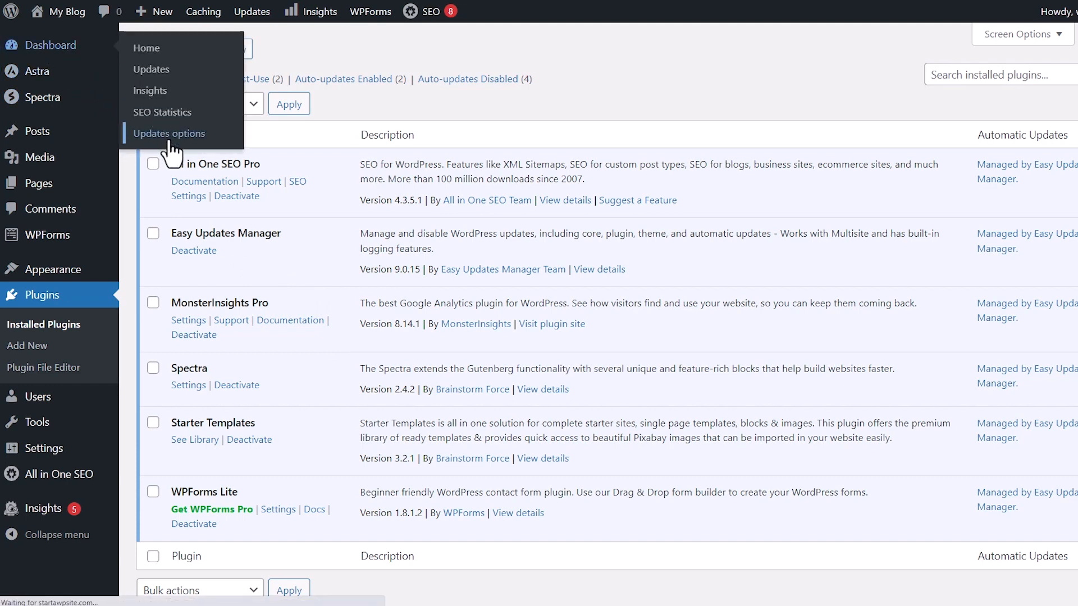
Step: Apply a quick configuration preset and set WordPress core to 'Auto update all releases'
{"action": "left_click", "coordinate": [168, 133]}
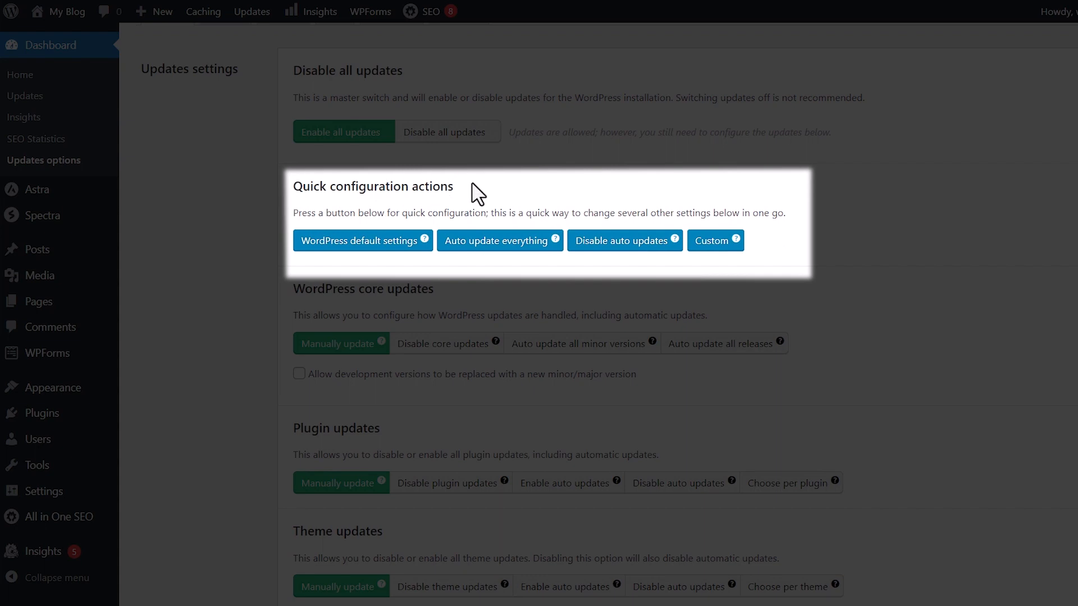
{"action": "mouse_move", "coordinate": [624, 241]}
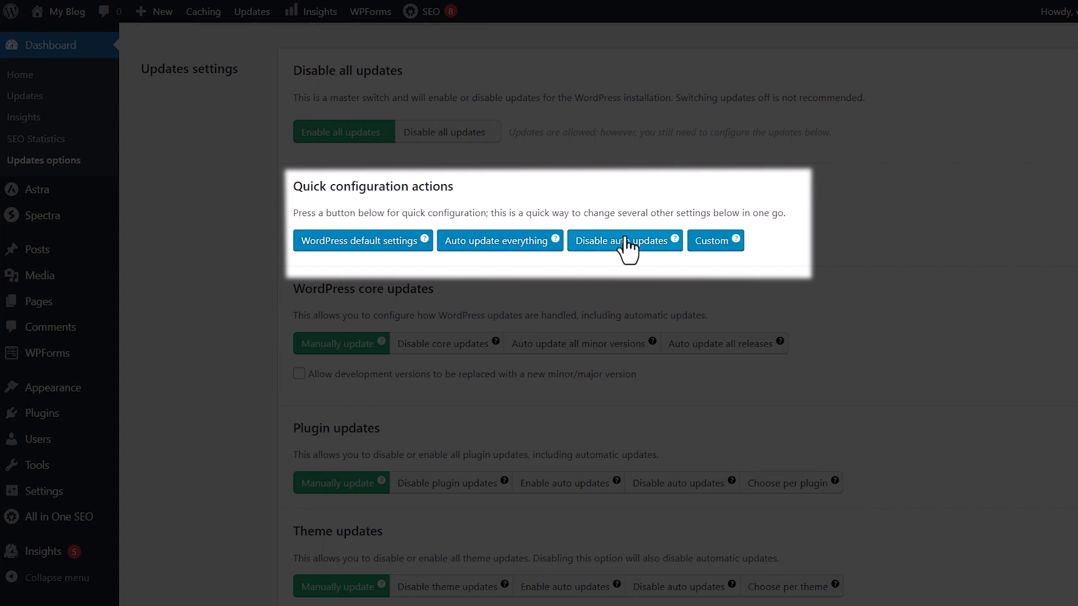
{"action": "left_click", "coordinate": [621, 241]}
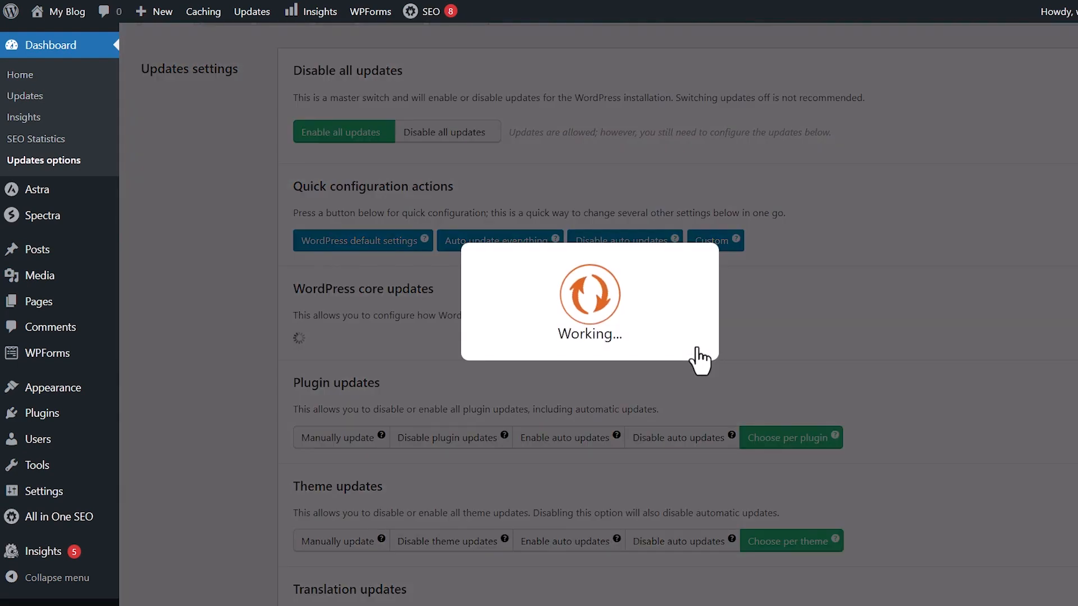
{"action": "left_click", "coordinate": [492, 239]}
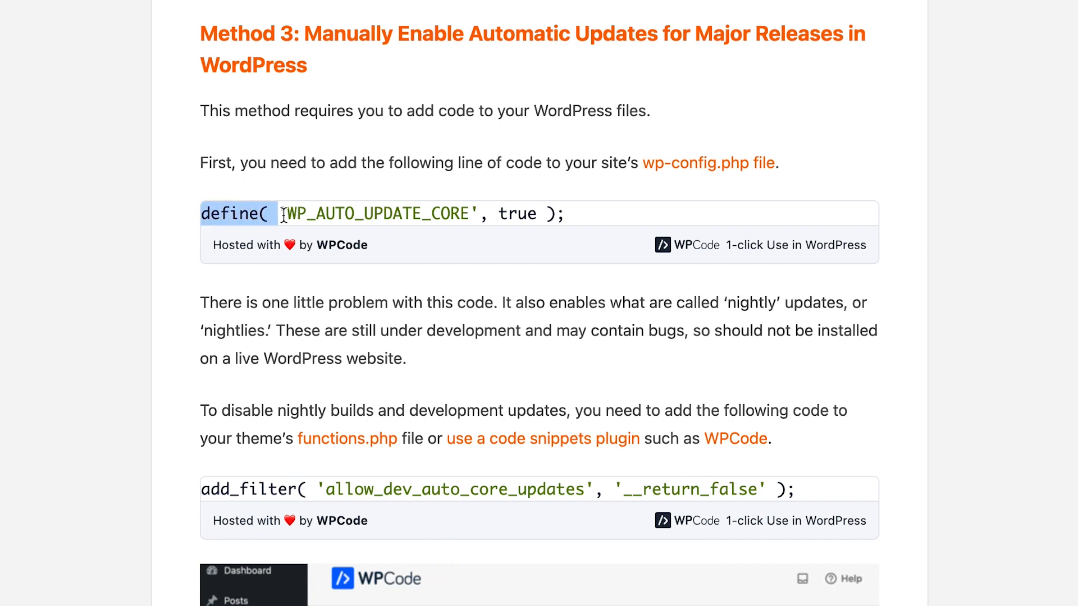
Step: Copy the define( 'WP_AUTO_UPDATE_CORE', true ); line from the WPBeginner guide
{"action": "left_click_drag", "start_coordinate": [275, 214], "coordinate": [505, 214]}
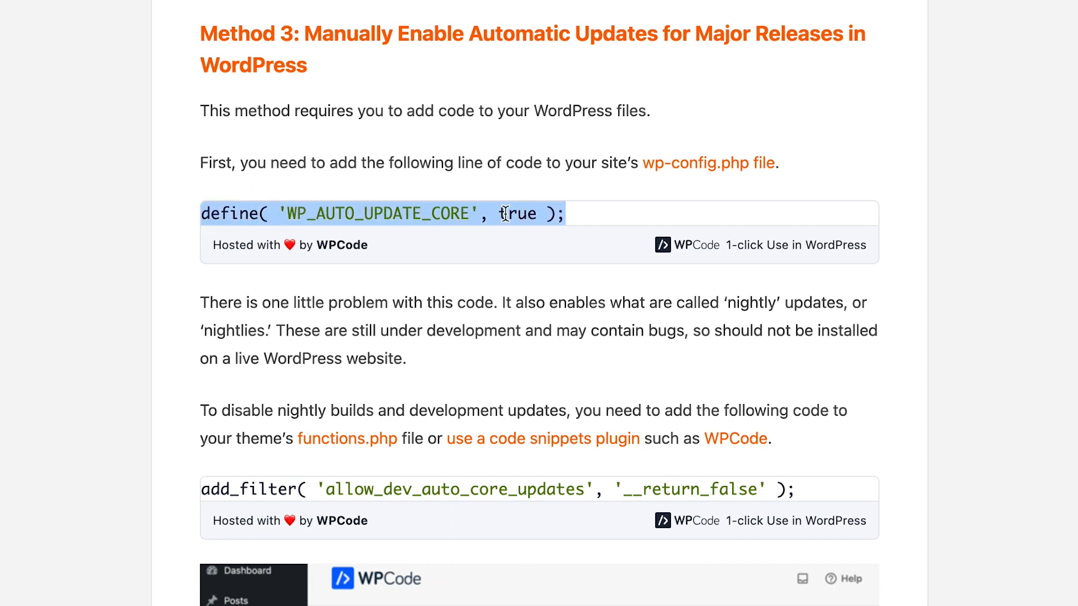
{"action": "right_click", "coordinate": [501, 214]}
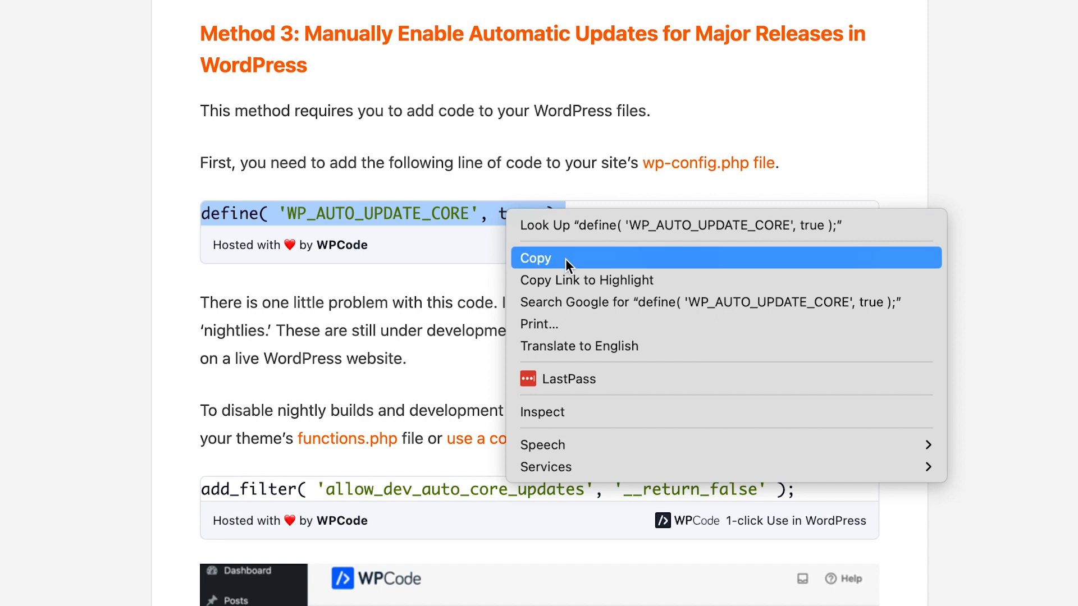
{"action": "left_click", "coordinate": [536, 258]}
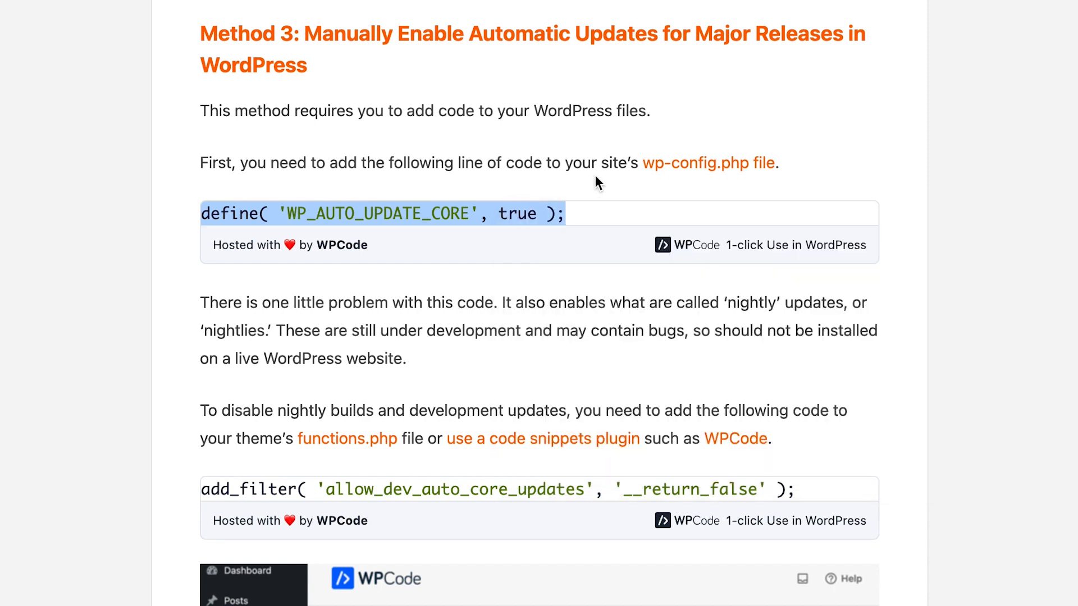